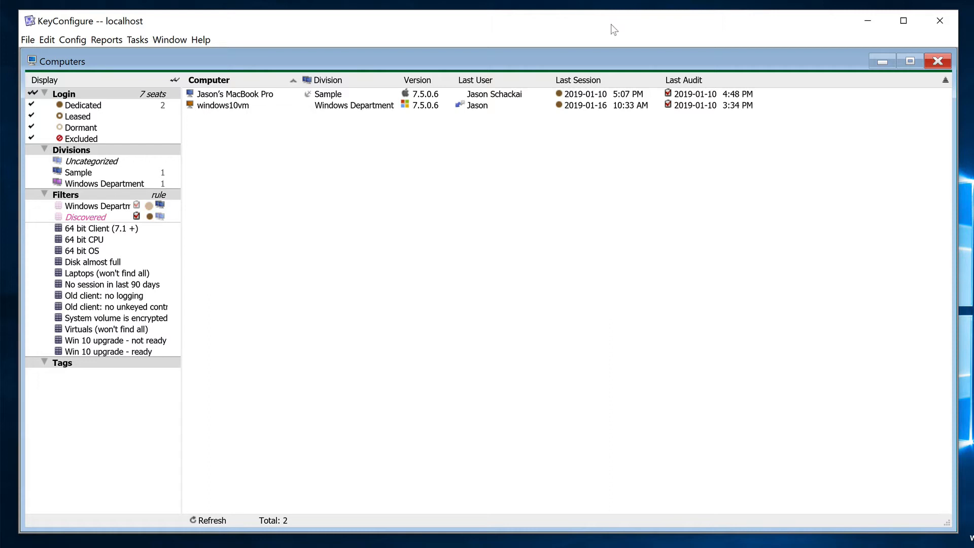
Select the windows10vm computer in the Computers list
{"action": "left_click", "coordinate": [234, 93]}
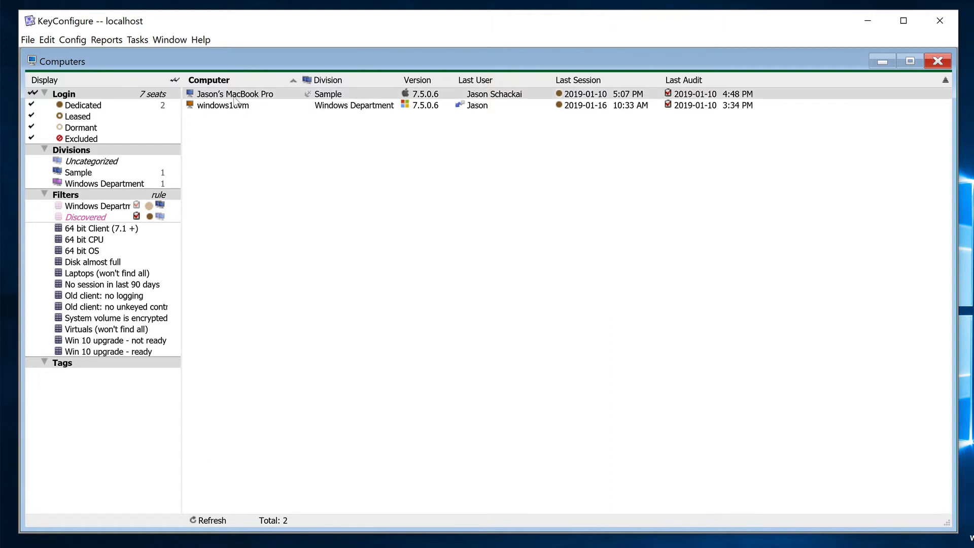
{"action": "left_click", "coordinate": [224, 105]}
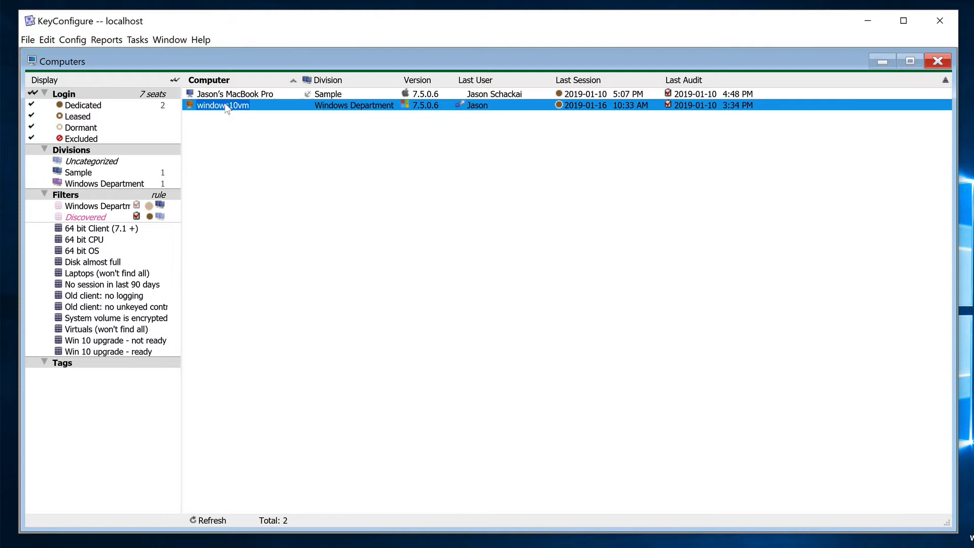
Show the Computer Details window for windows10vm
{"action": "double_click", "coordinate": [222, 105]}
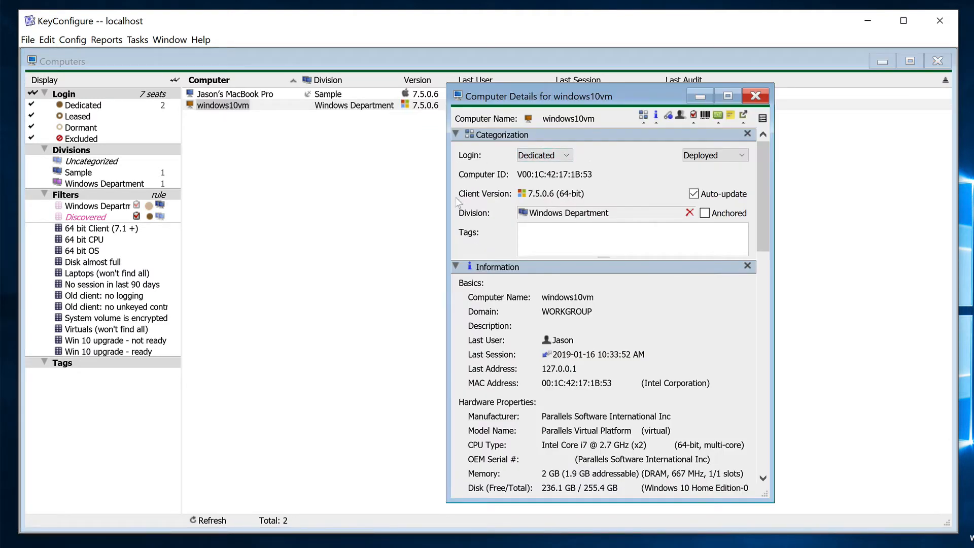
{"action": "mouse_move", "coordinate": [541, 392]}
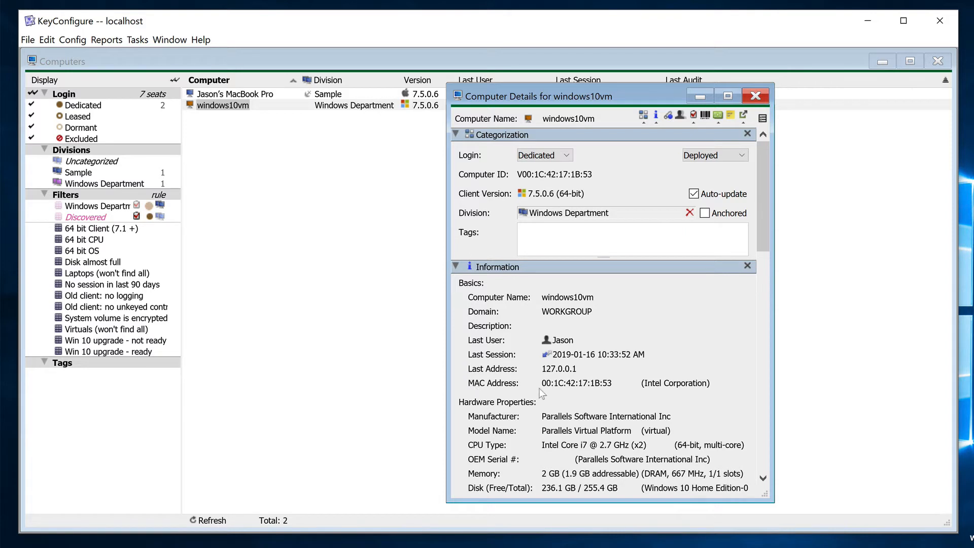
{"action": "mouse_move", "coordinate": [587, 390]}
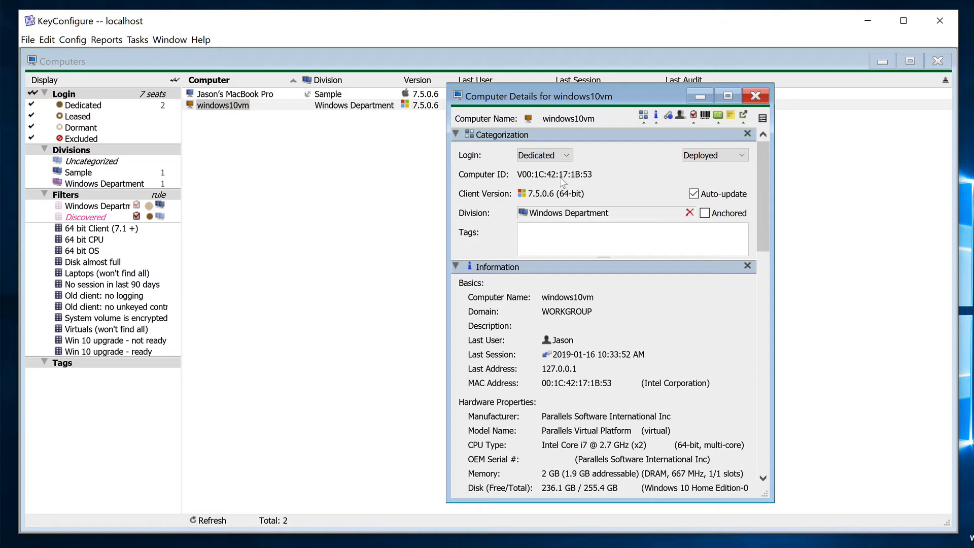
{"action": "mouse_move", "coordinate": [704, 168]}
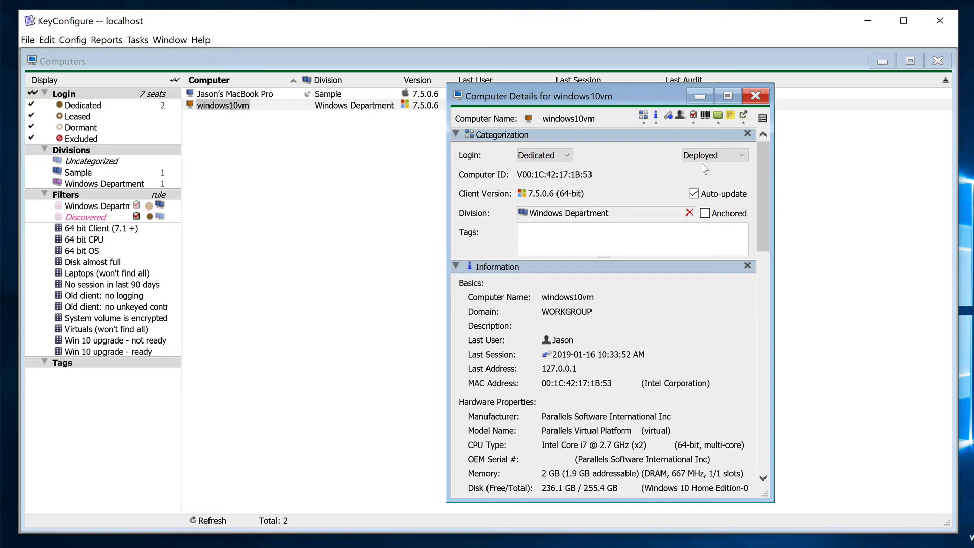
{"action": "left_click", "coordinate": [755, 96]}
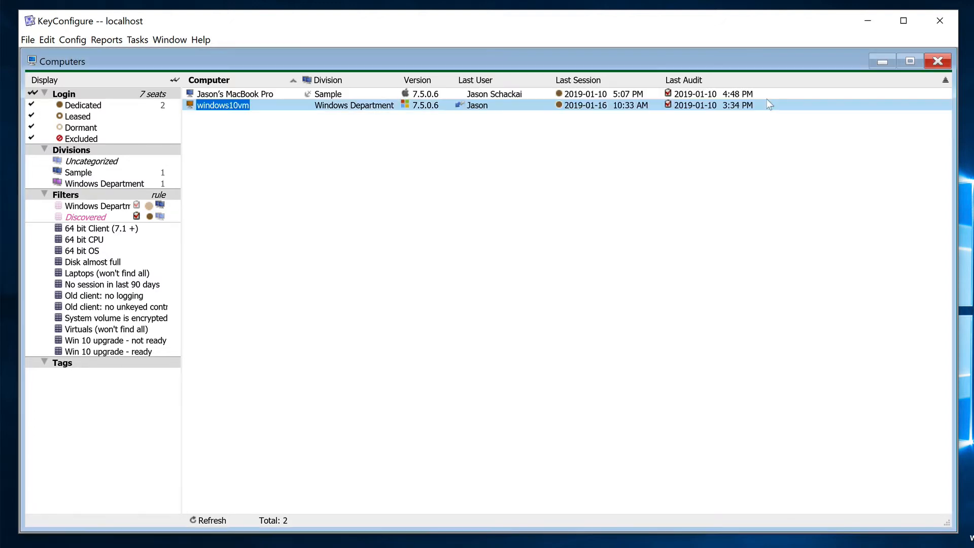
{"action": "mouse_move", "coordinate": [260, 98]}
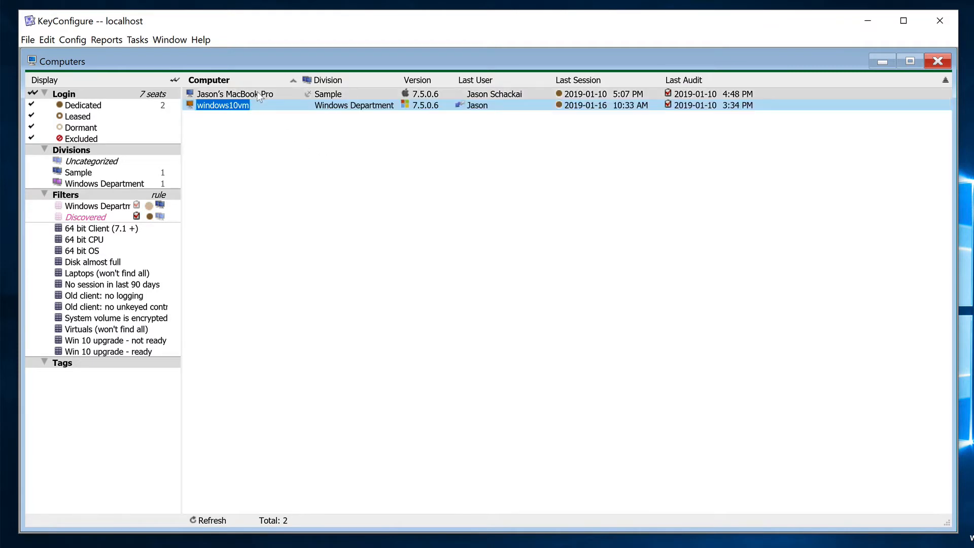
{"action": "double_click", "coordinate": [235, 94]}
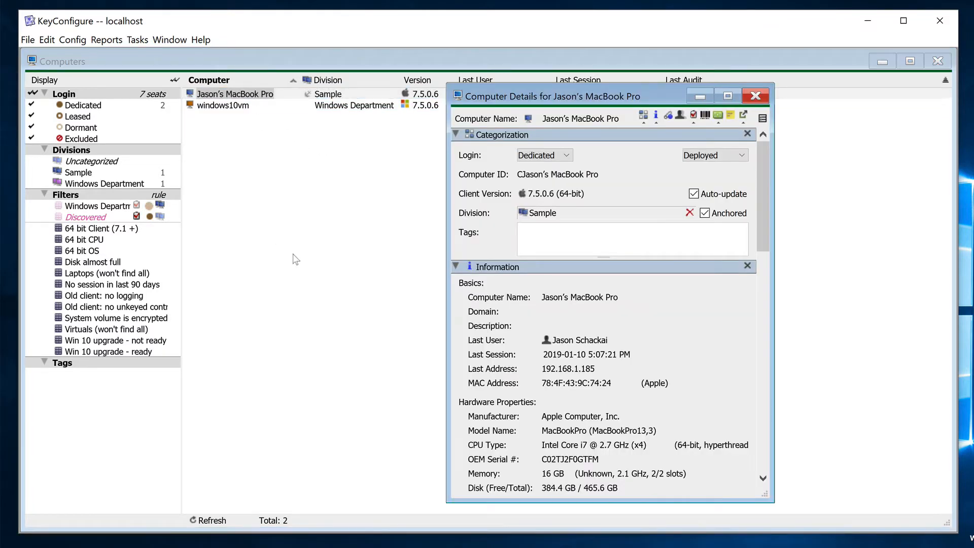
{"action": "mouse_move", "coordinate": [562, 286]}
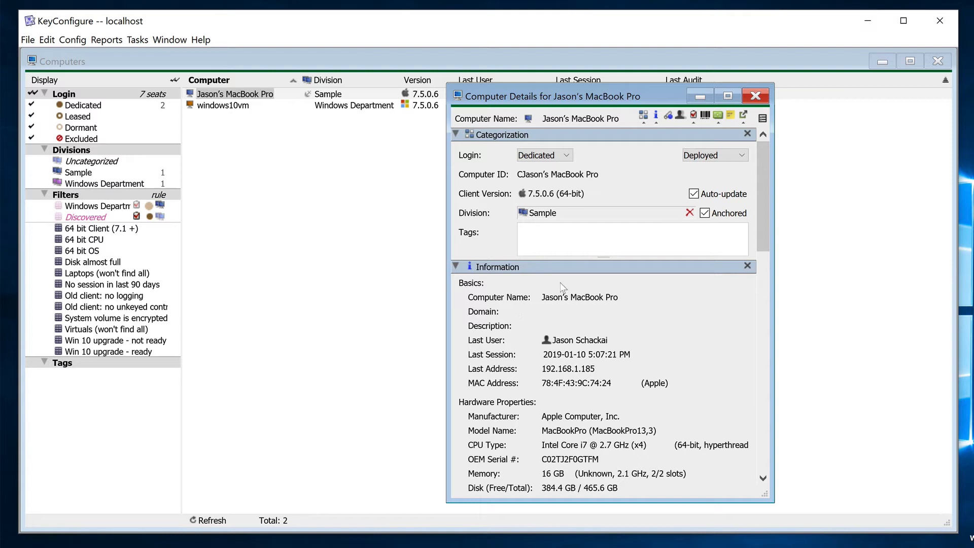
{"action": "mouse_move", "coordinate": [486, 309]}
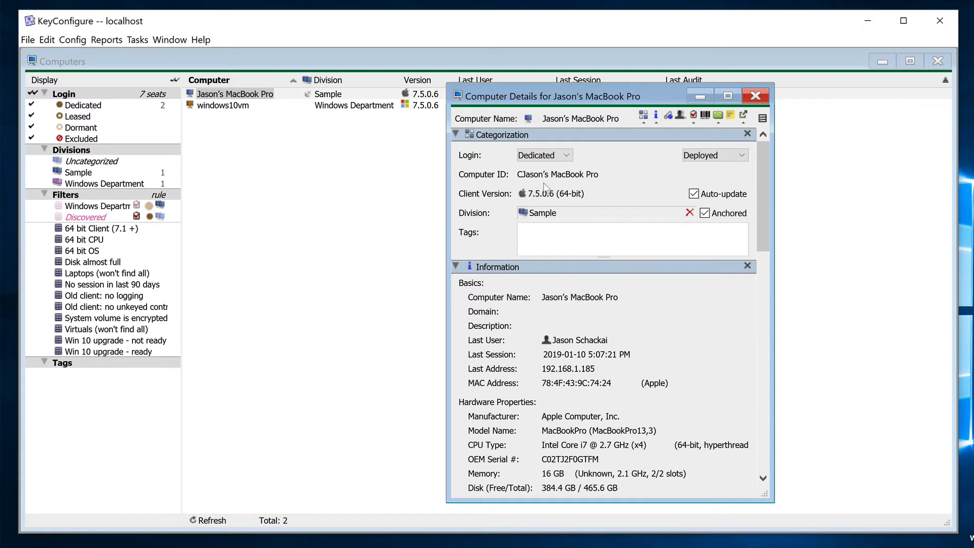
{"action": "mouse_move", "coordinate": [591, 186]}
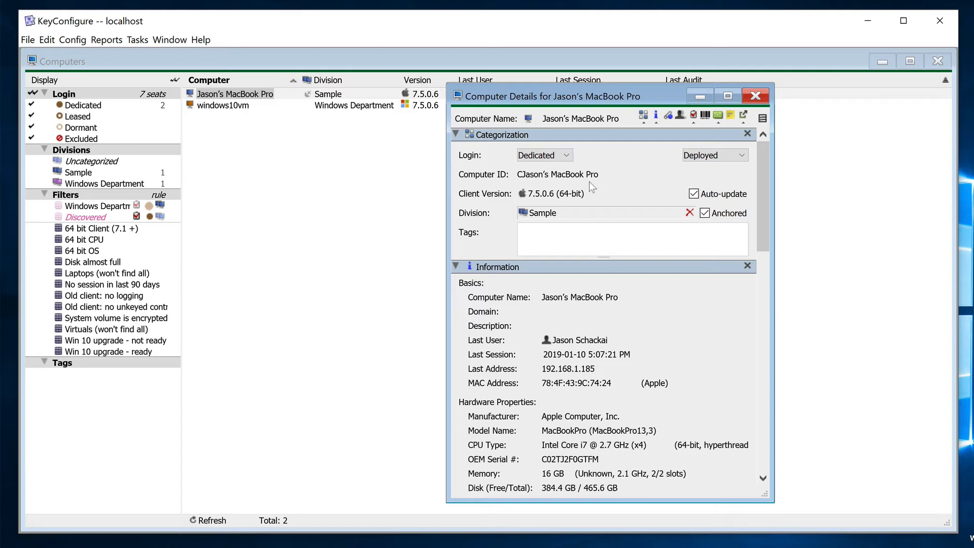
{"action": "mouse_move", "coordinate": [723, 185]}
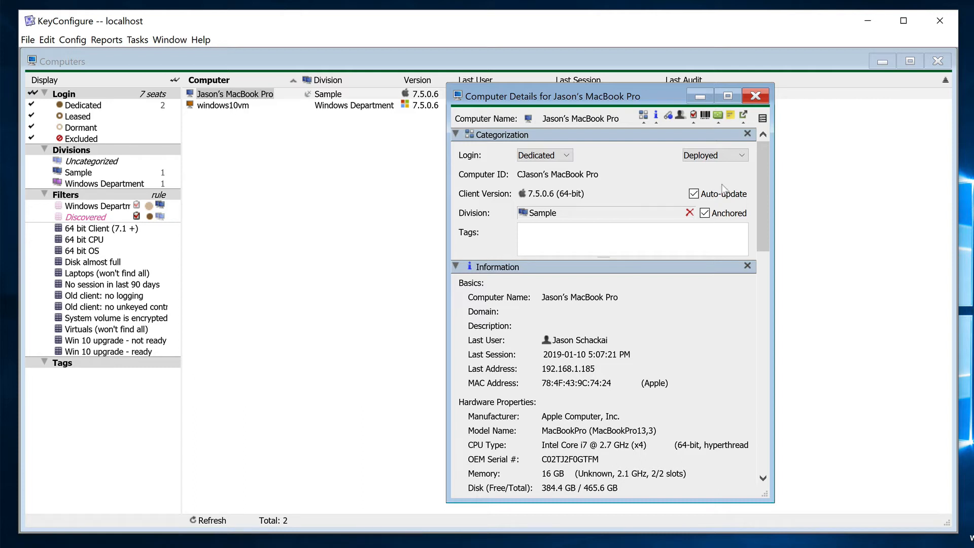
{"action": "mouse_move", "coordinate": [756, 99]}
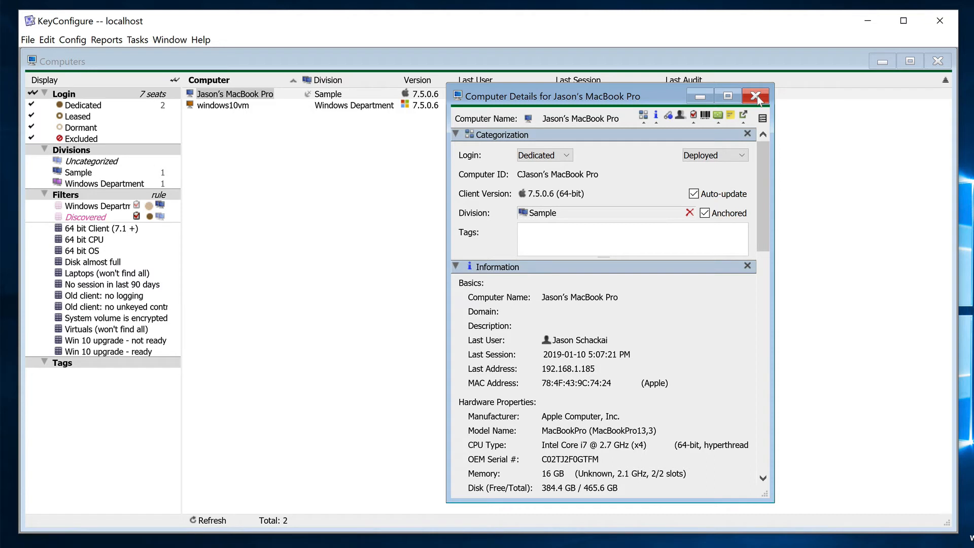
{"action": "mouse_move", "coordinate": [756, 96]}
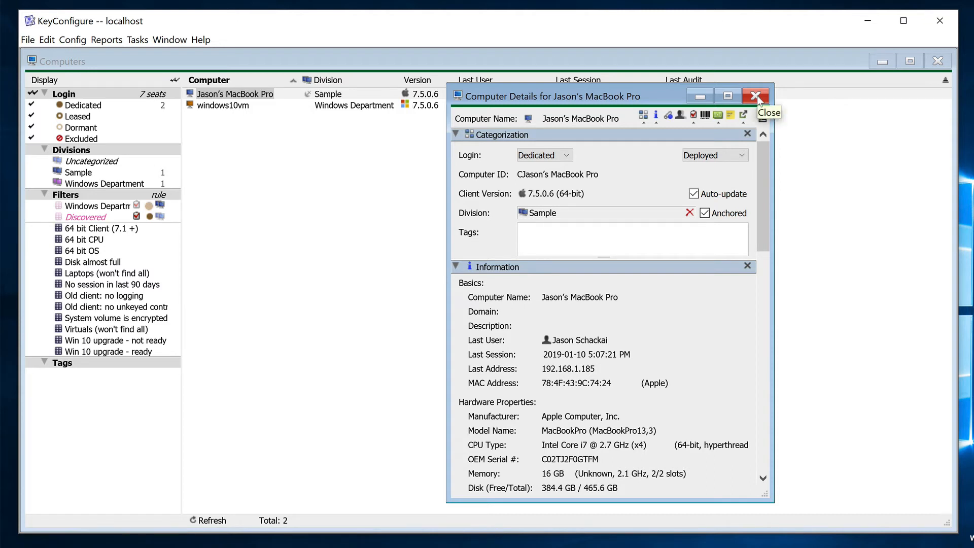
Close the MacBook Pro details, returning to the Computers list
{"action": "left_click", "coordinate": [755, 95]}
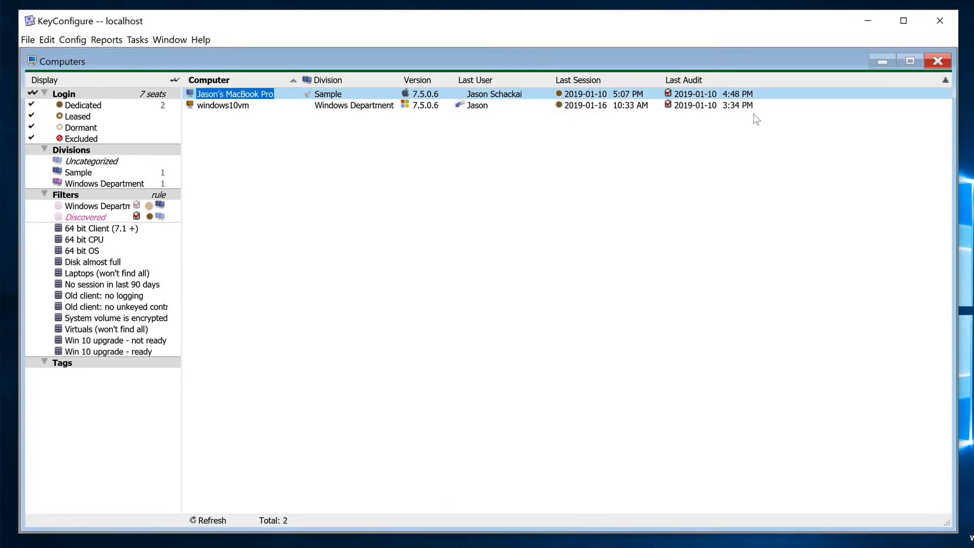
{"action": "mouse_move", "coordinate": [755, 129]}
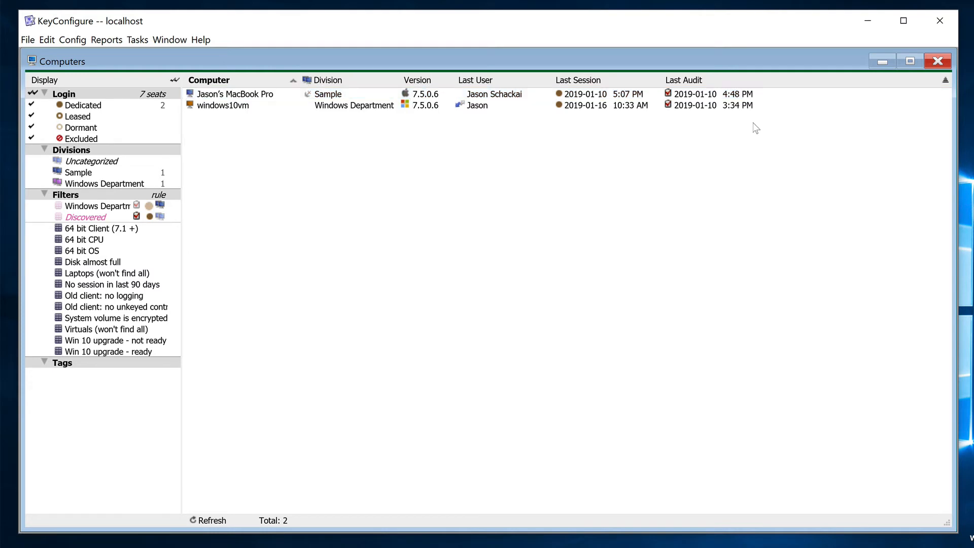
{"action": "mouse_move", "coordinate": [153, 110]}
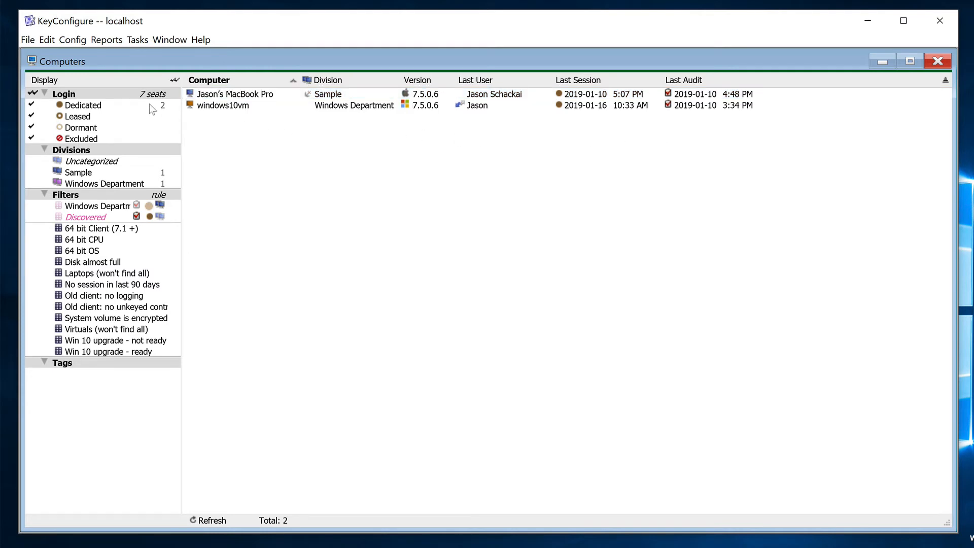
{"action": "mouse_move", "coordinate": [73, 40]}
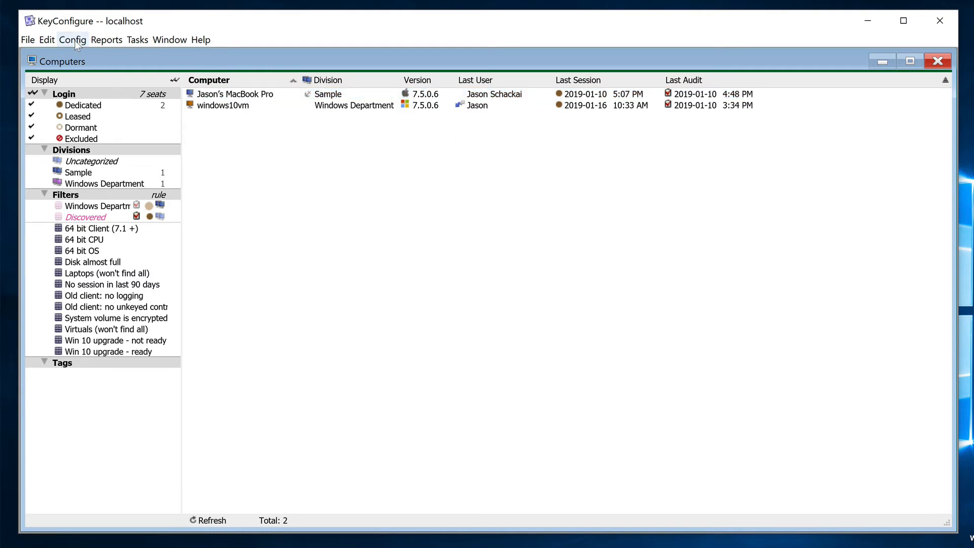
Show the Config menu with its settings entries
{"action": "left_click", "coordinate": [72, 40]}
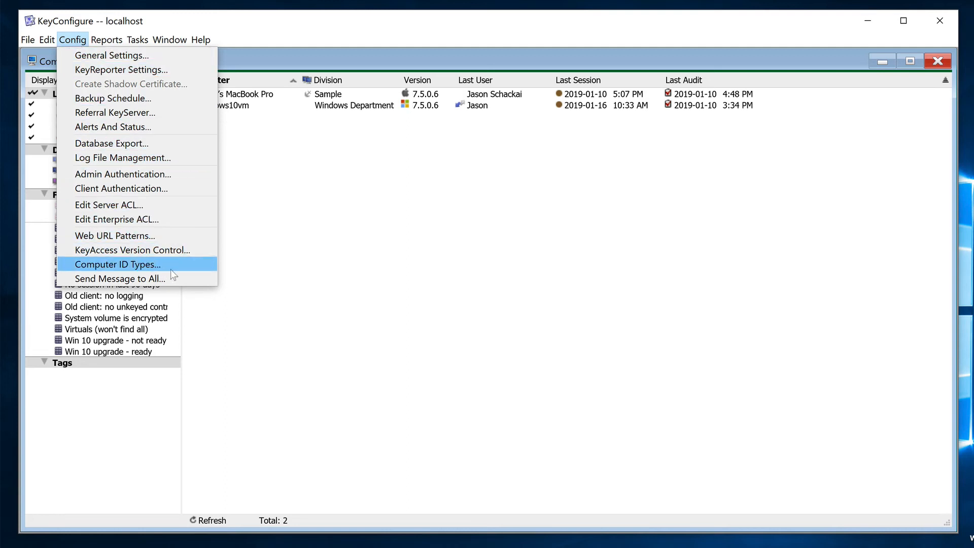
{"action": "mouse_move", "coordinate": [194, 267]}
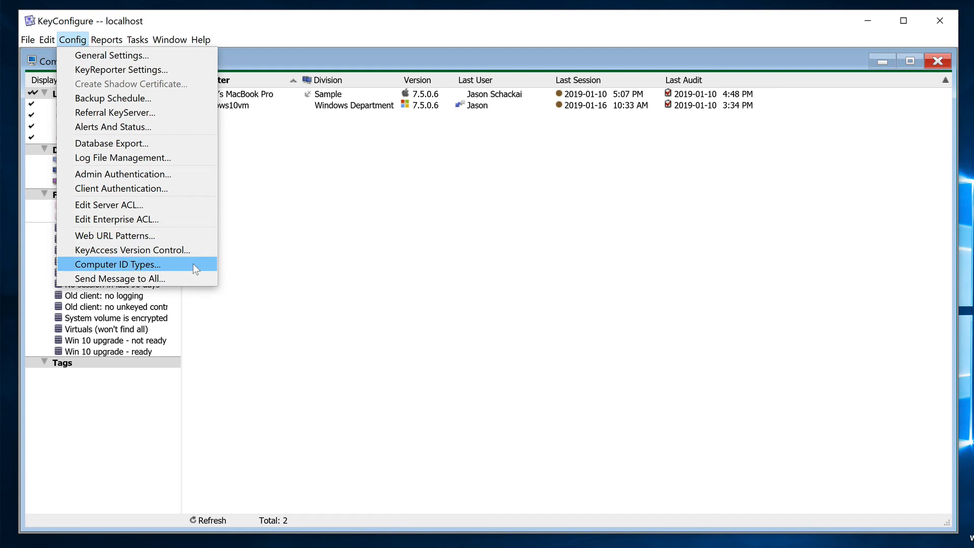
In Computer ID Types, move Computer Name to position 2 of the try-in-order list
{"action": "left_click", "coordinate": [118, 264]}
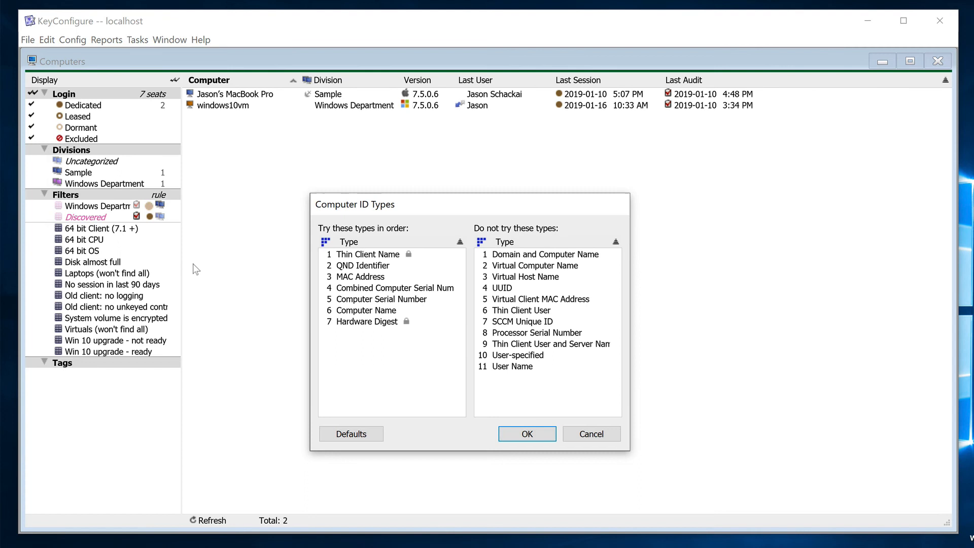
{"action": "mouse_move", "coordinate": [507, 208]}
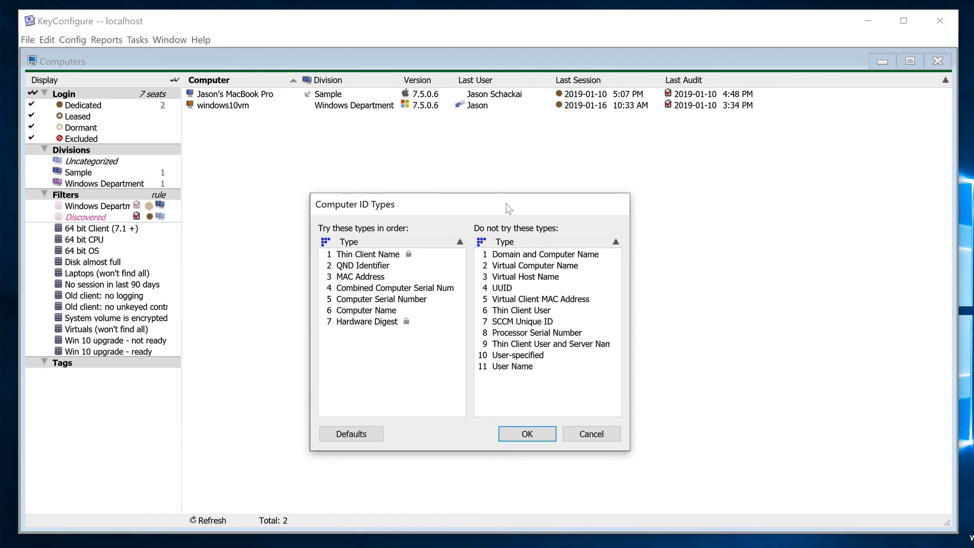
{"action": "left_click_drag", "start_coordinate": [507, 204], "coordinate": [531, 160]}
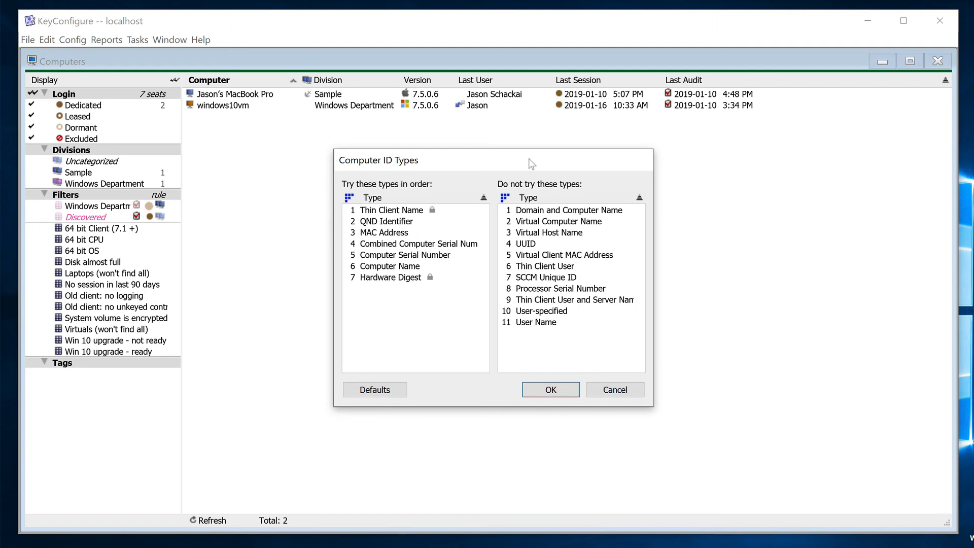
{"action": "mouse_move", "coordinate": [469, 225]}
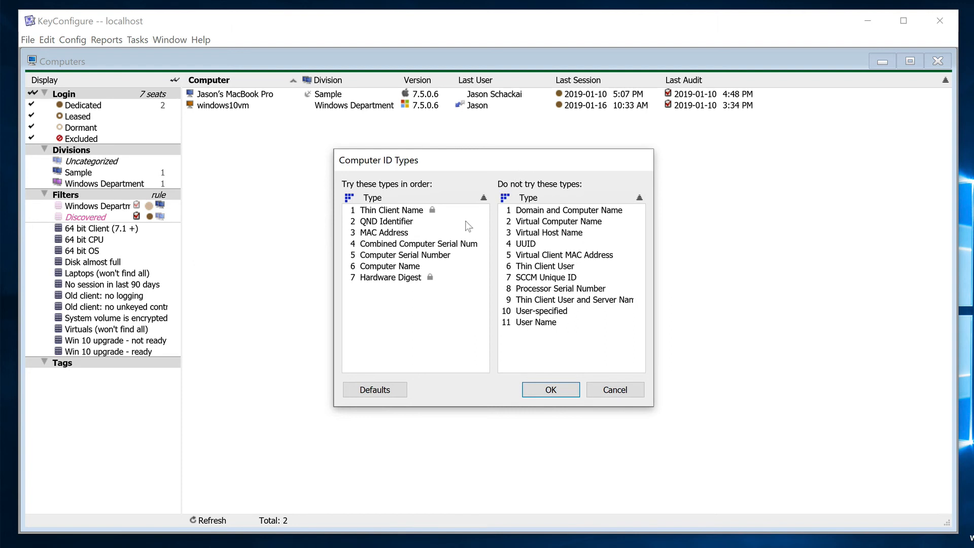
{"action": "mouse_move", "coordinate": [386, 270]}
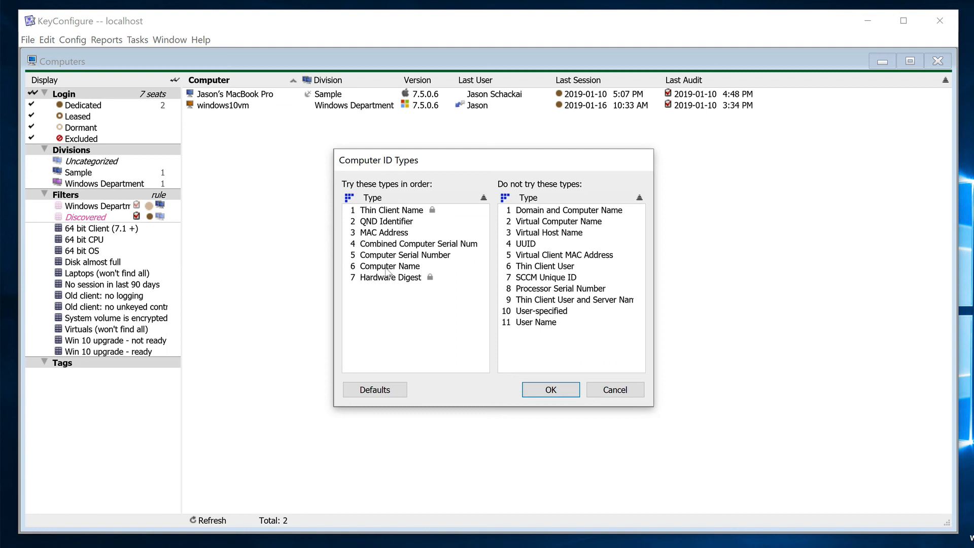
{"action": "left_click", "coordinate": [389, 266]}
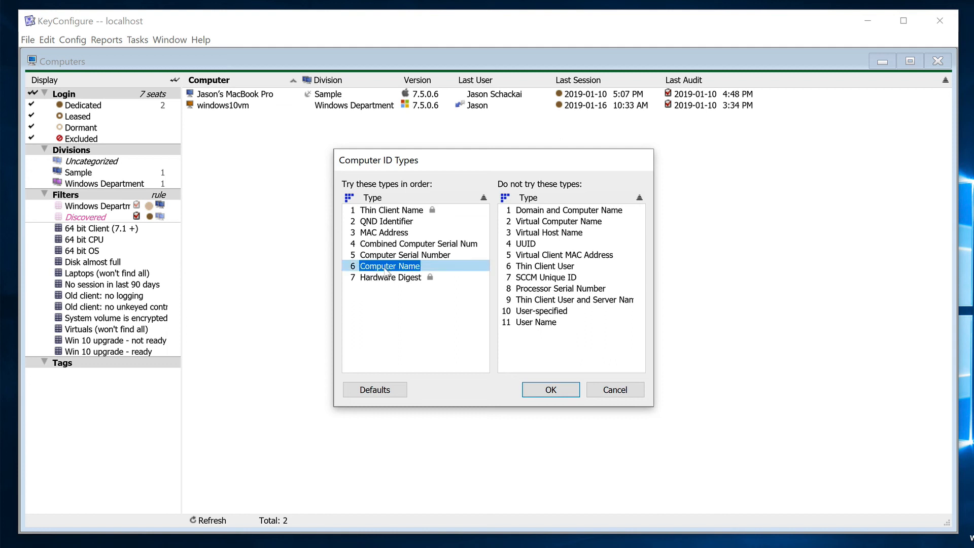
{"action": "mouse_move", "coordinate": [388, 272]}
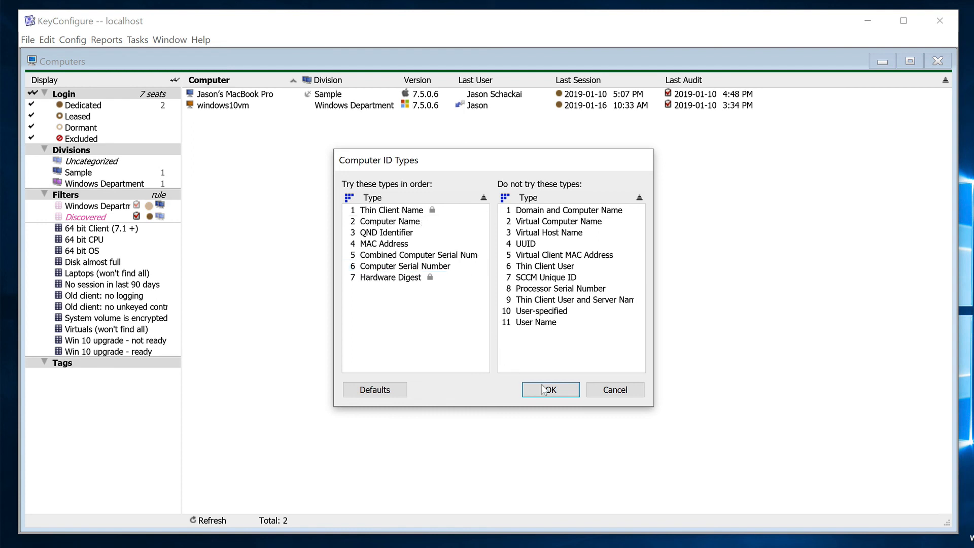
Confirm the new ID type order with OK and accept the duplicate-entries caution
{"action": "left_click", "coordinate": [550, 390]}
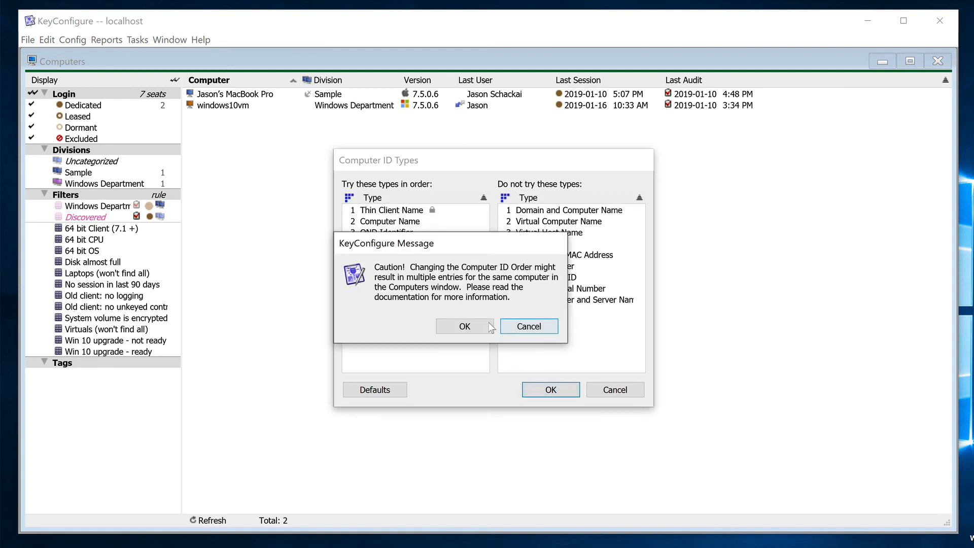
{"action": "left_click", "coordinate": [464, 327]}
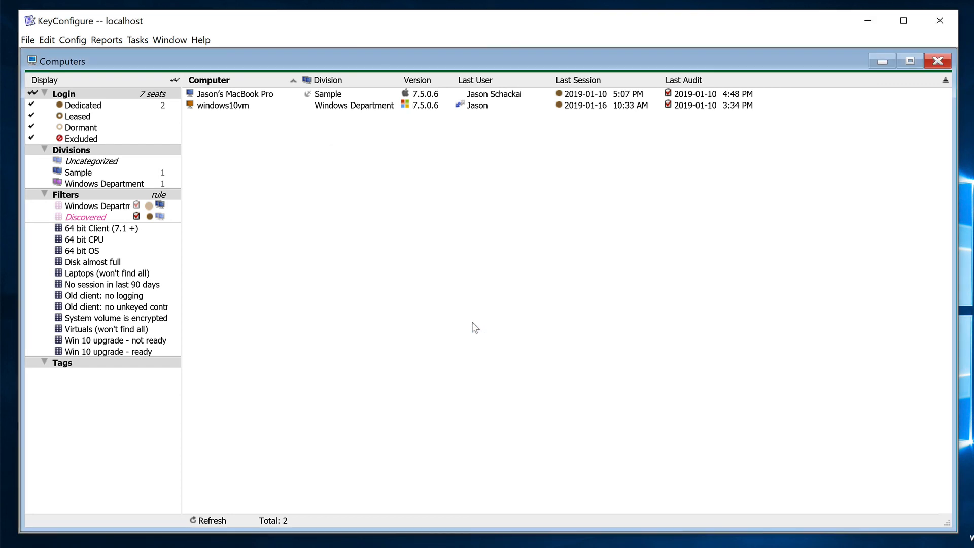
{"action": "mouse_move", "coordinate": [485, 324]}
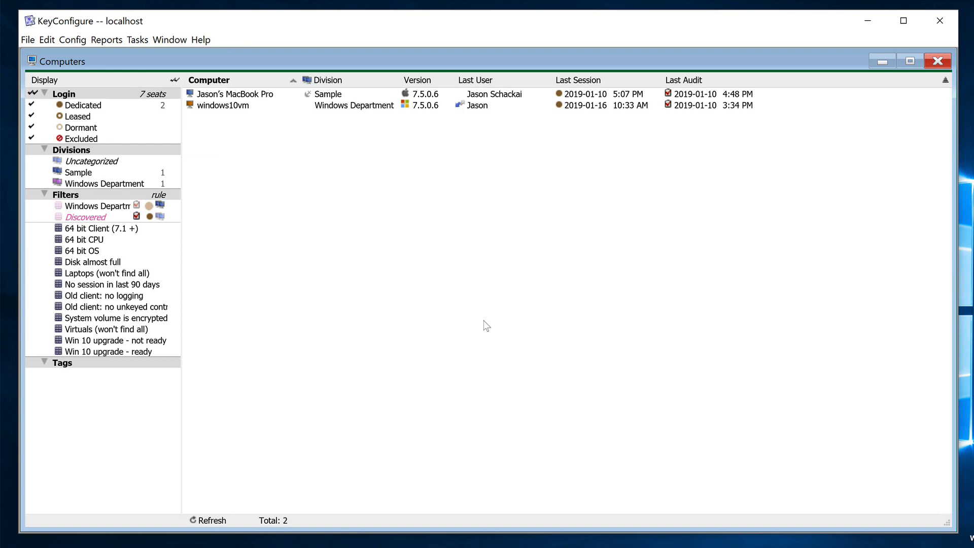